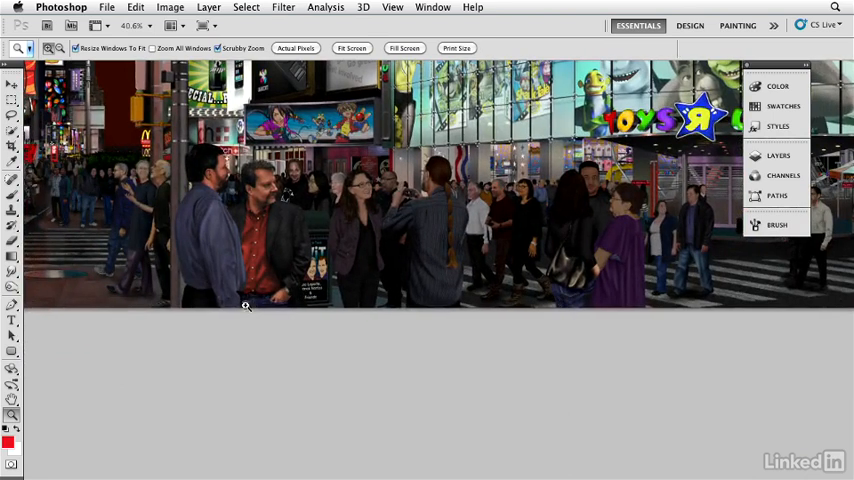
pyautogui.moveTo(400, 38)
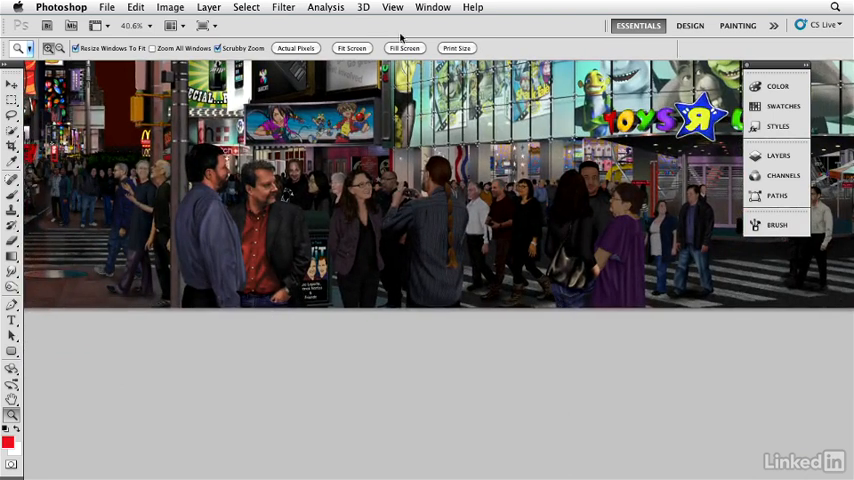
# Step: Switch from the Times Square photo to the denim jeans reference document via the Window menu
pyautogui.click(432, 8)
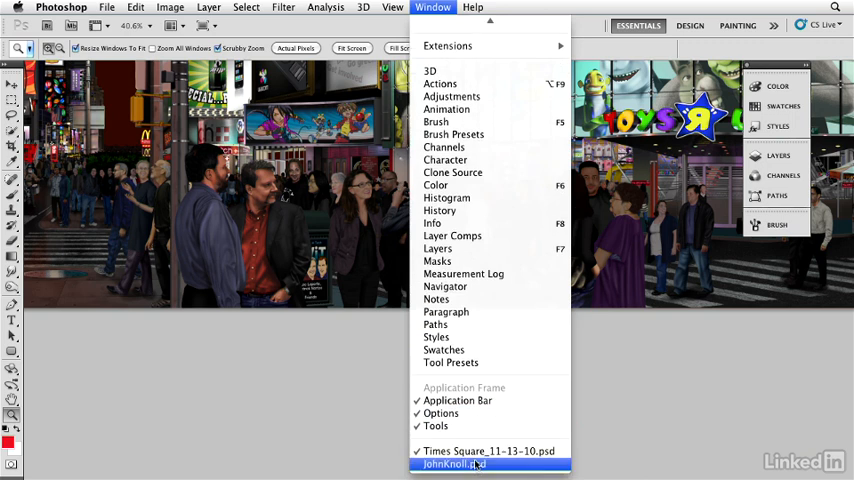
pyautogui.click(454, 464)
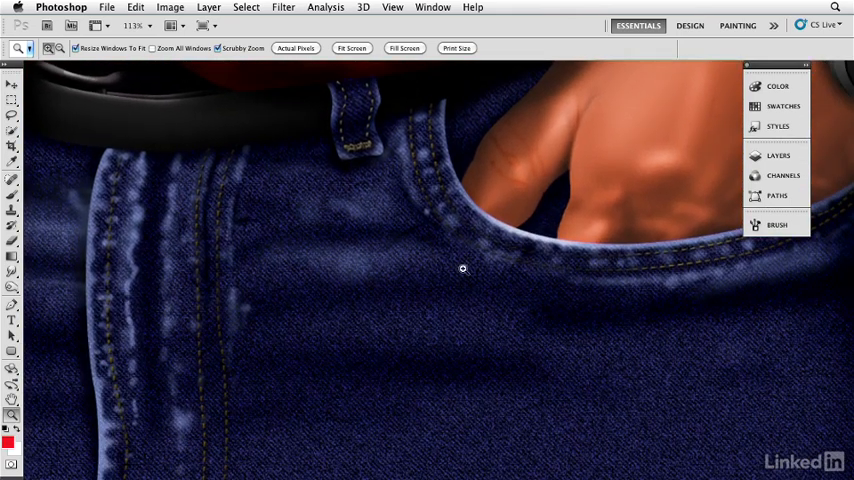
# Step: Create a 900×700 px document, fill it with a blue foreground colour and show the Layers panel
pyautogui.click(106, 8)
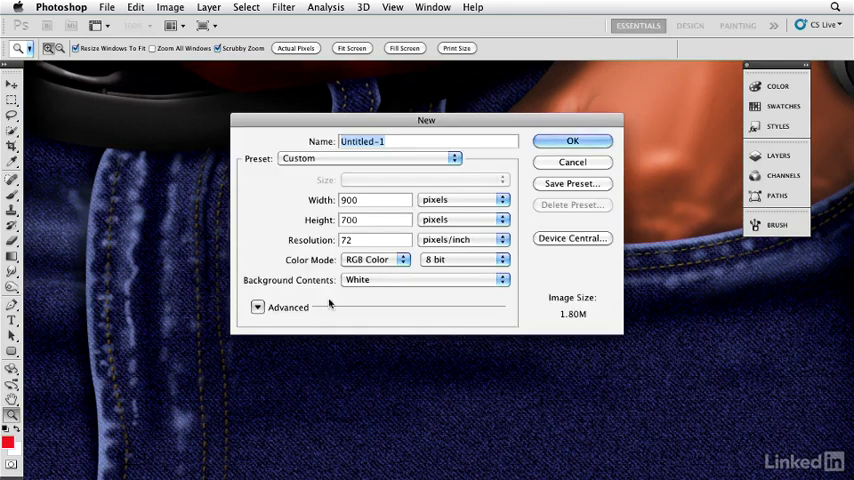
pyautogui.click(572, 140)
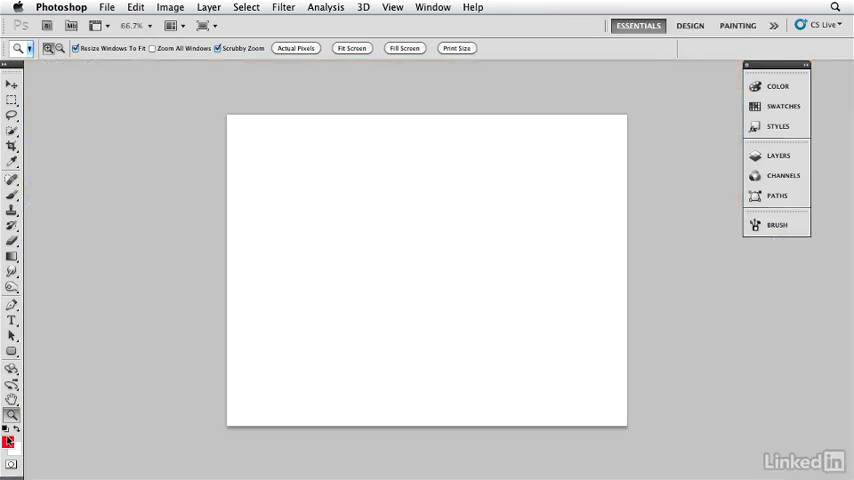
pyautogui.click(8, 436)
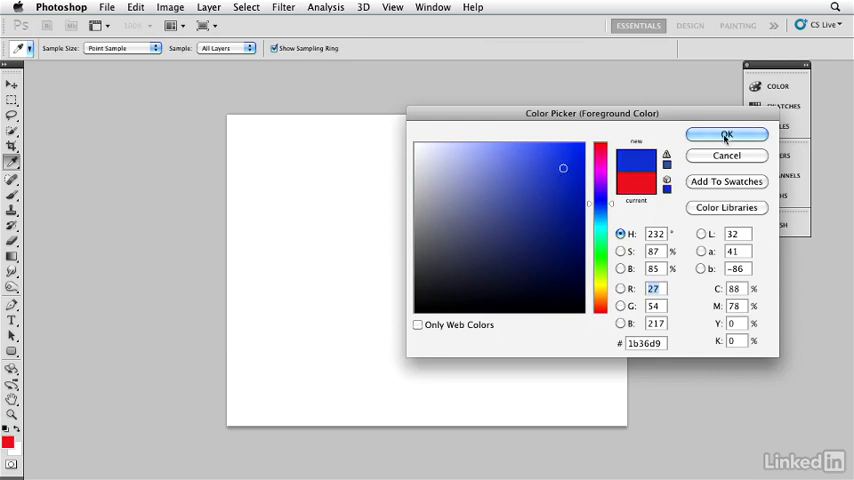
pyautogui.click(726, 136)
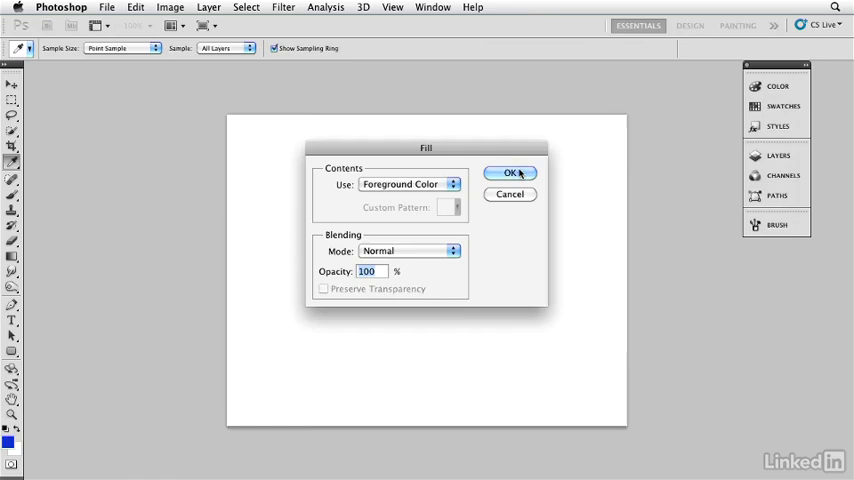
pyautogui.click(510, 172)
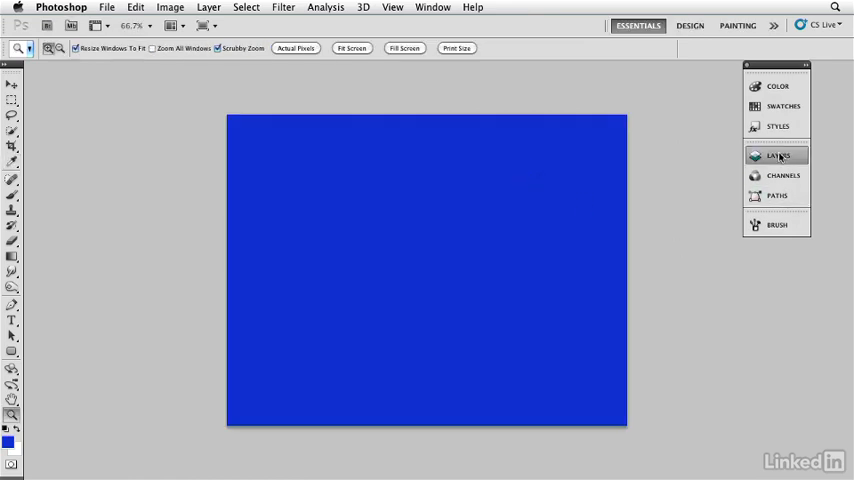
pyautogui.click(778, 156)
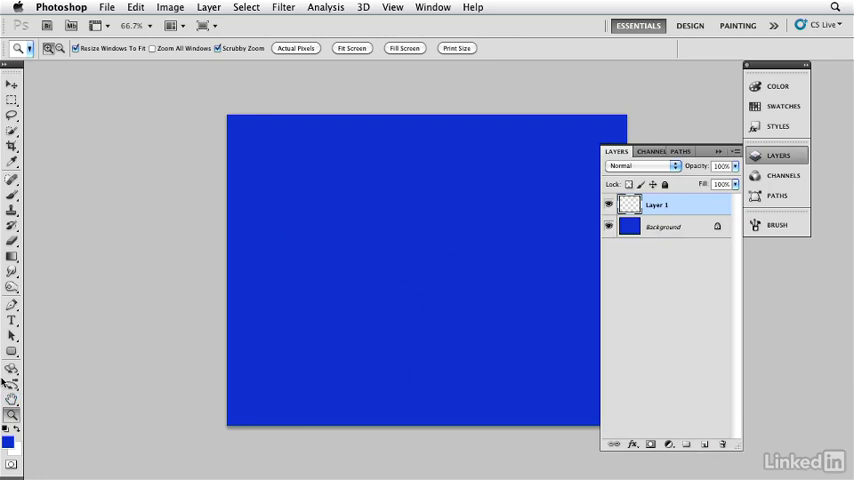
# Step: Fill Layer 1 with 50% gray so it hides the blue background
pyautogui.click(404, 184)
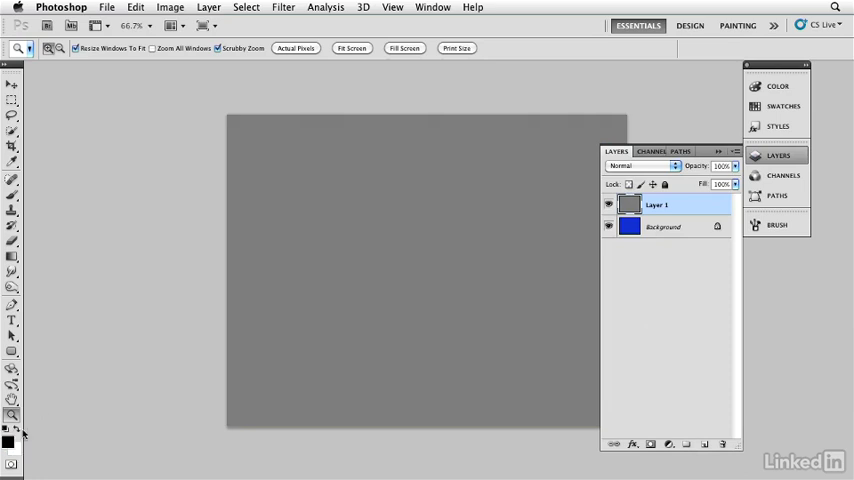
pyautogui.moveTo(286, 40)
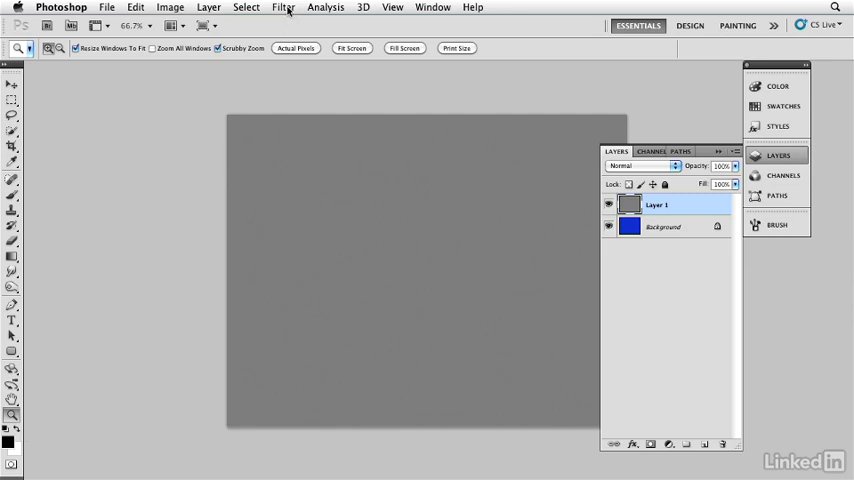
# Step: Apply a Halftone Pattern filter with Line pattern type and contrast 0 to Layer 1
pyautogui.click(284, 8)
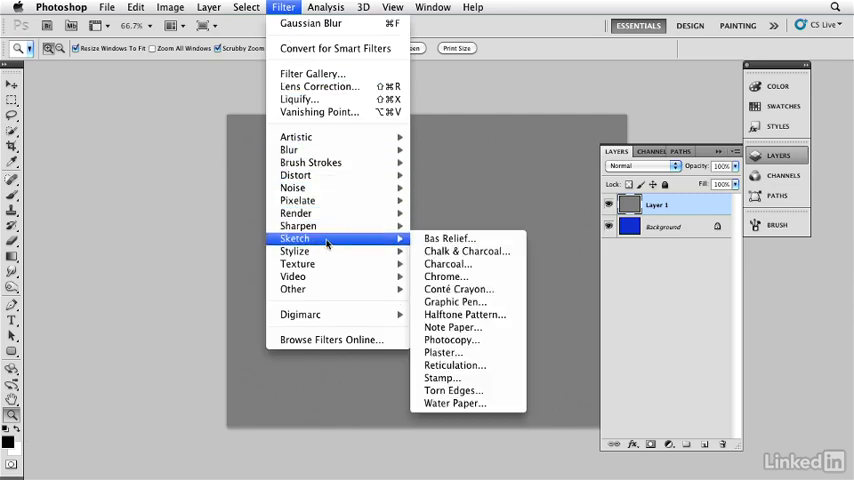
pyautogui.moveTo(466, 314)
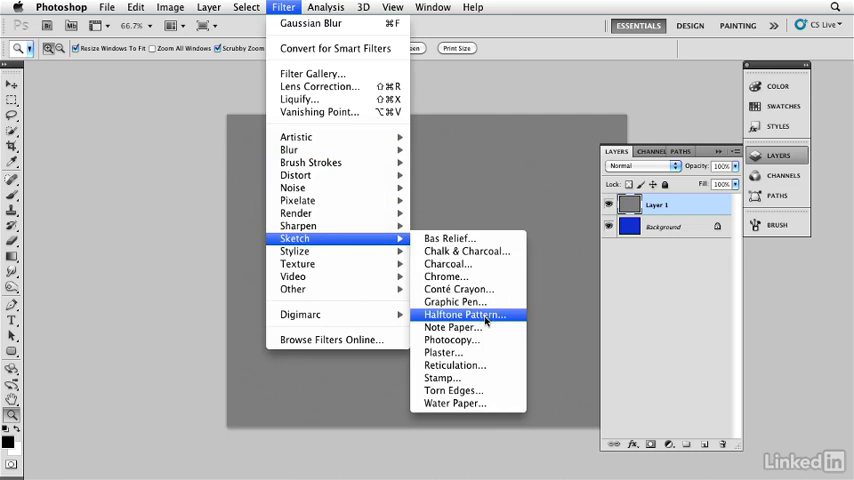
pyautogui.click(464, 314)
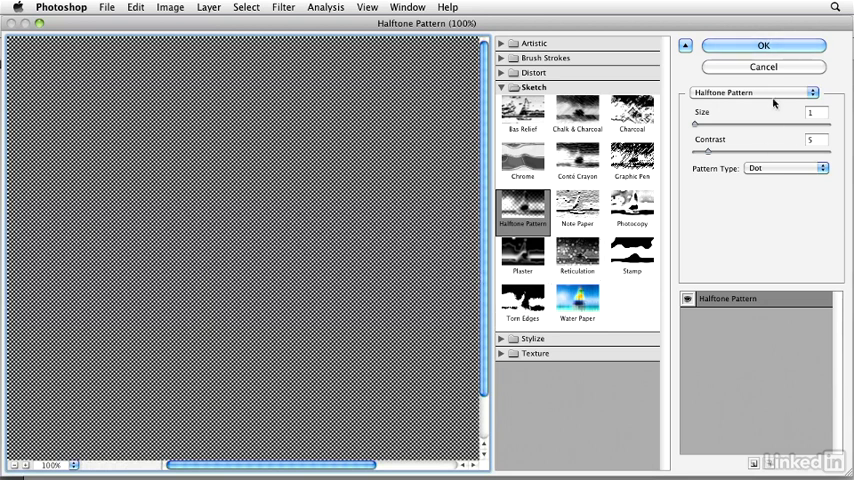
pyautogui.click(784, 168)
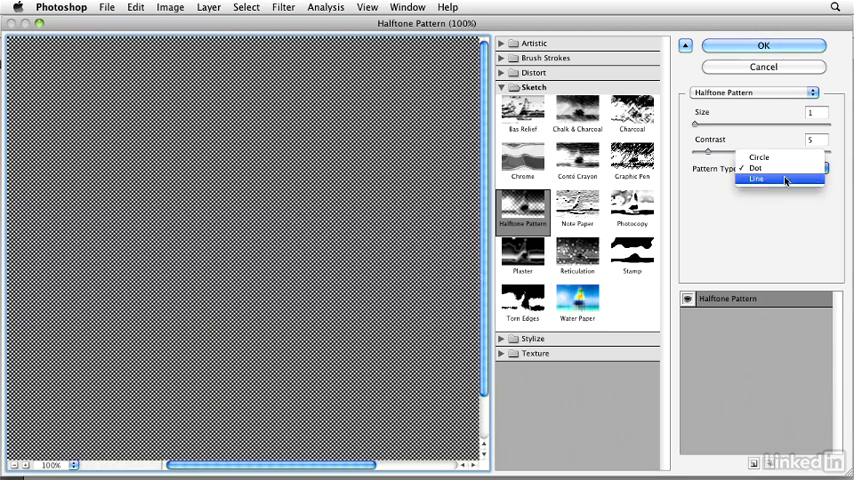
pyautogui.click(756, 180)
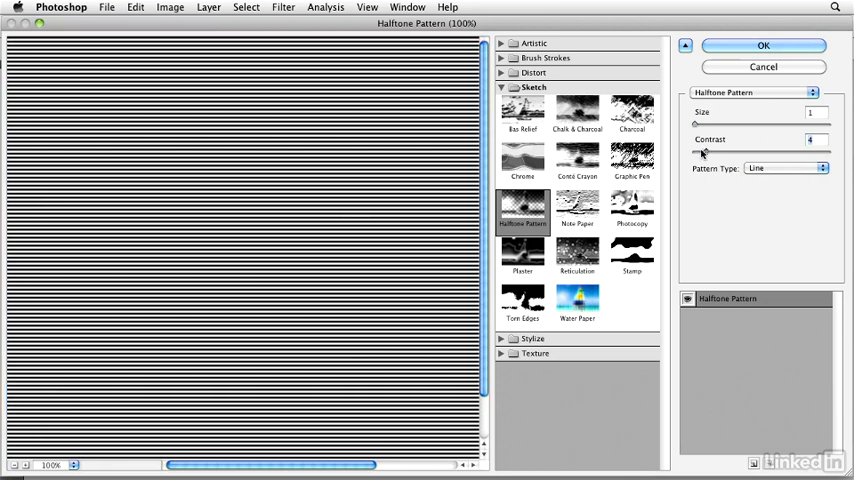
pyautogui.moveTo(704, 152); pyautogui.dragTo(696, 152)
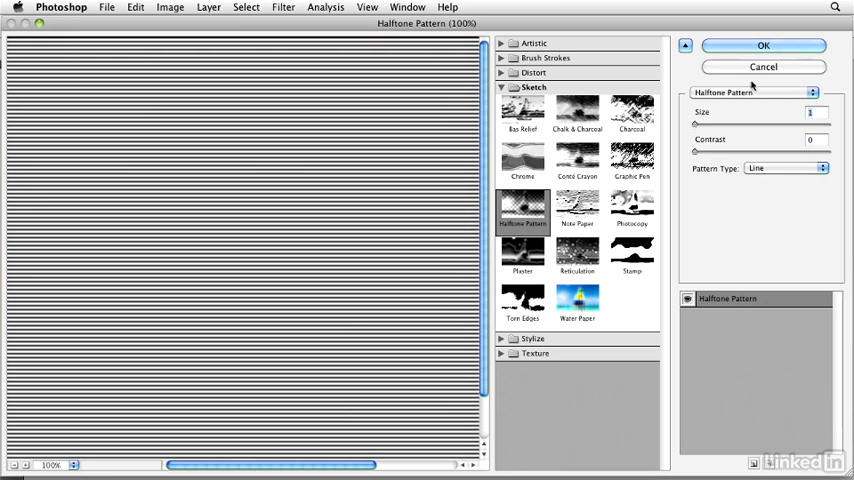
pyautogui.click(764, 44)
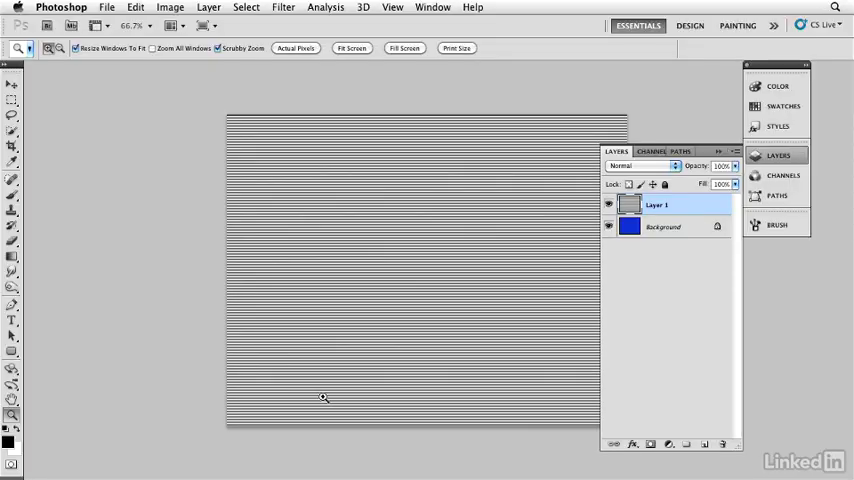
pyautogui.moveTo(454, 292)
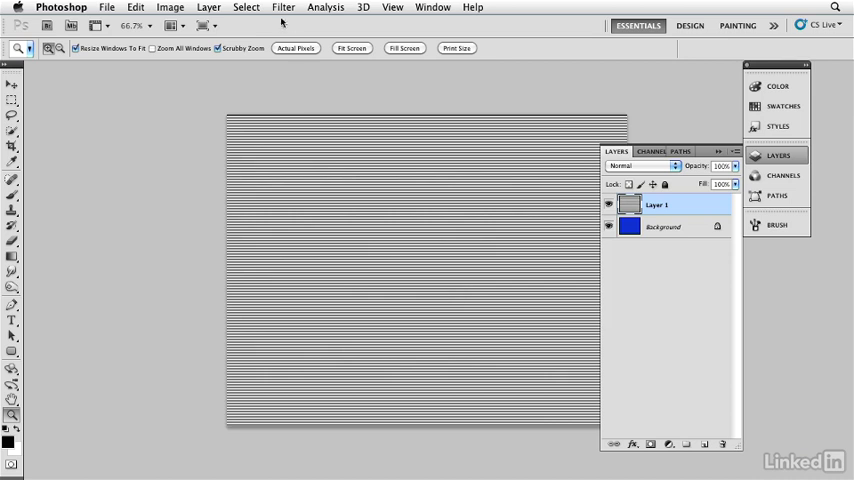
# Step: Apply a Mezzotint pixelate filter to Layer 1, turning the lines into speckled grain
pyautogui.click(284, 8)
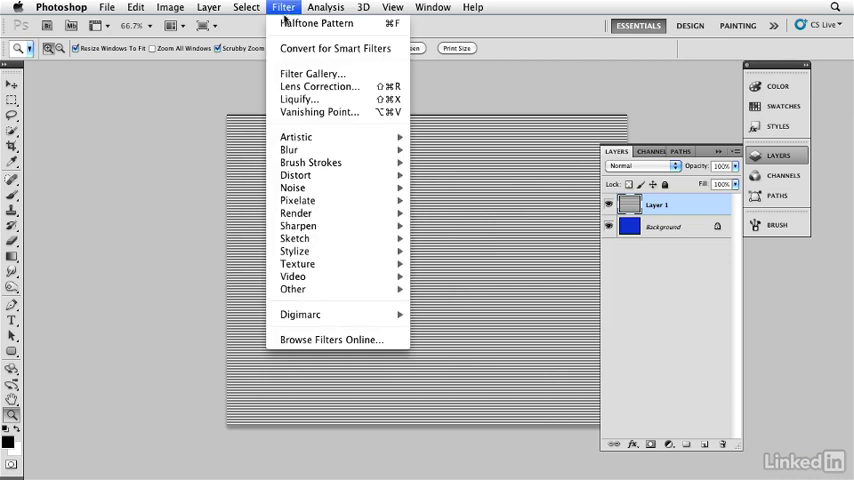
pyautogui.moveTo(296, 200)
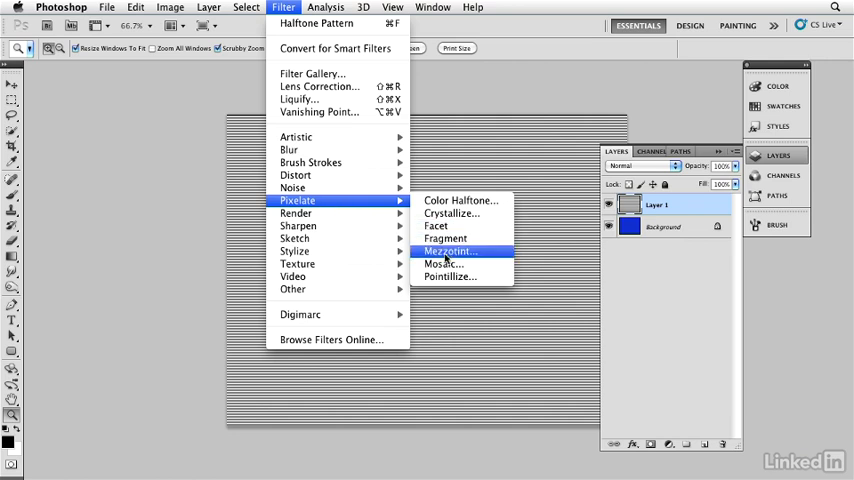
pyautogui.click(448, 250)
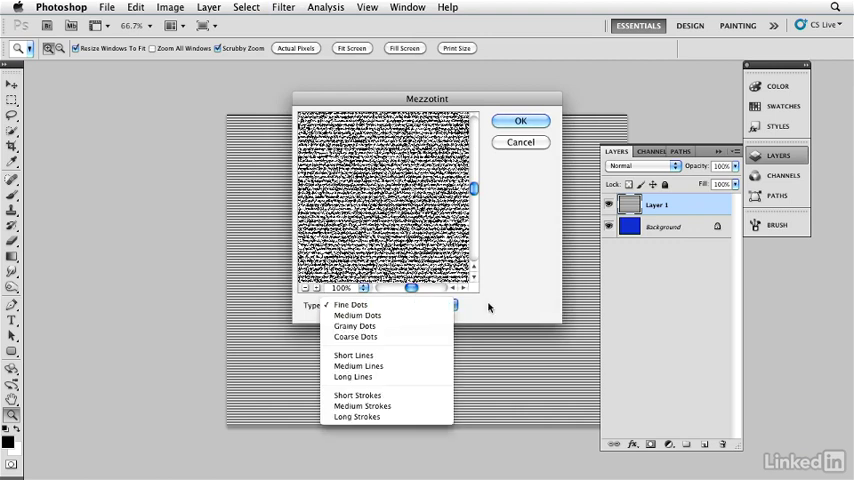
pyautogui.click(350, 304)
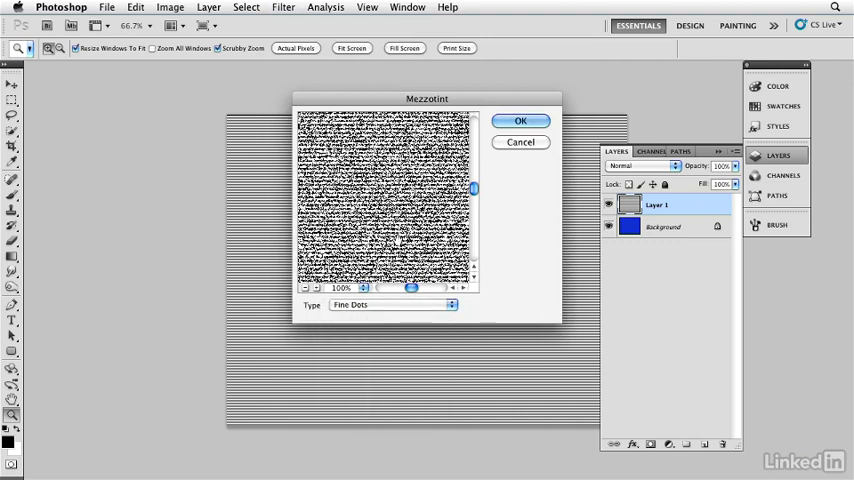
pyautogui.click(520, 120)
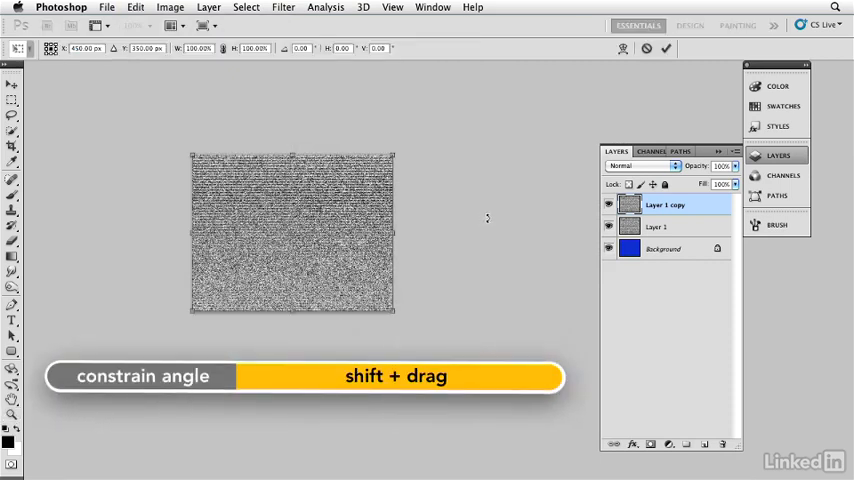
# Step: Rotate the duplicated mezzotint layer diagonally with Edit > Transform > Rotate
pyautogui.moveTo(396, 156); pyautogui.dragTo(418, 248)
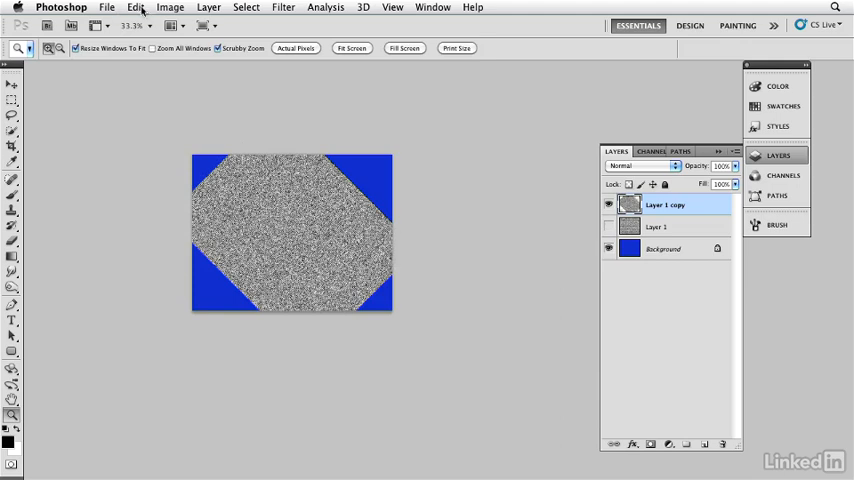
pyautogui.click(136, 8)
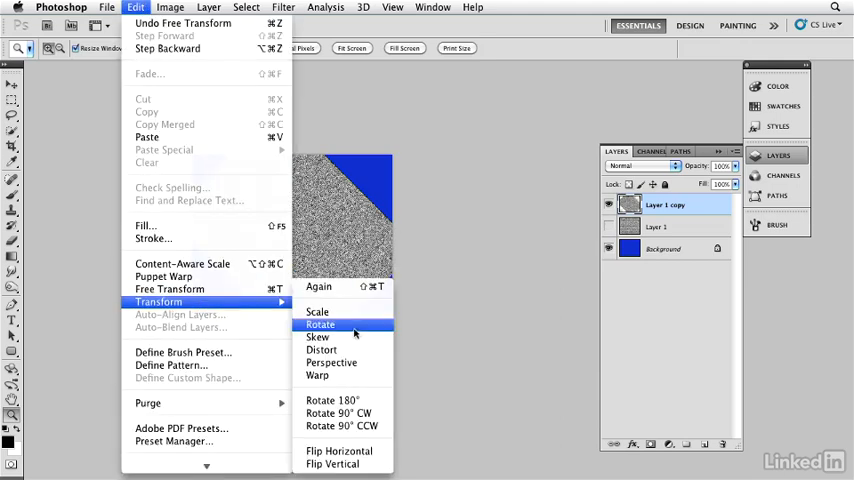
pyautogui.click(320, 324)
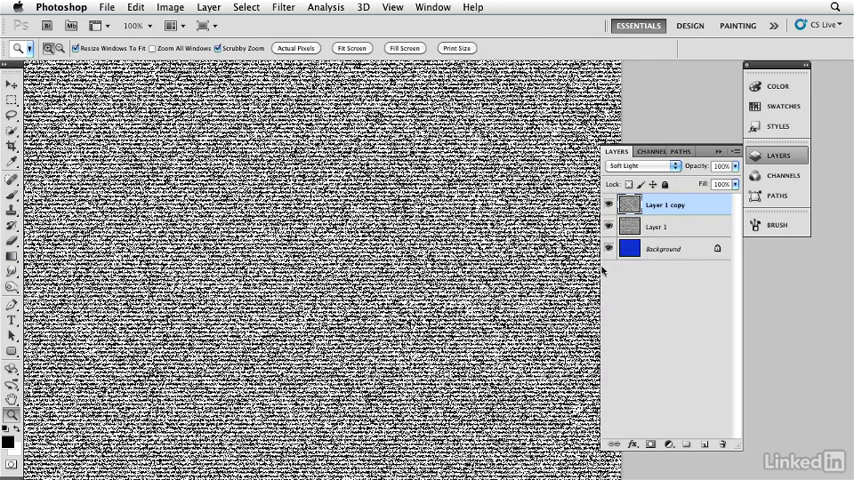
# Step: Set Layer 1's blend mode to Multiply so the blue tints the grain
pyautogui.click(656, 226)
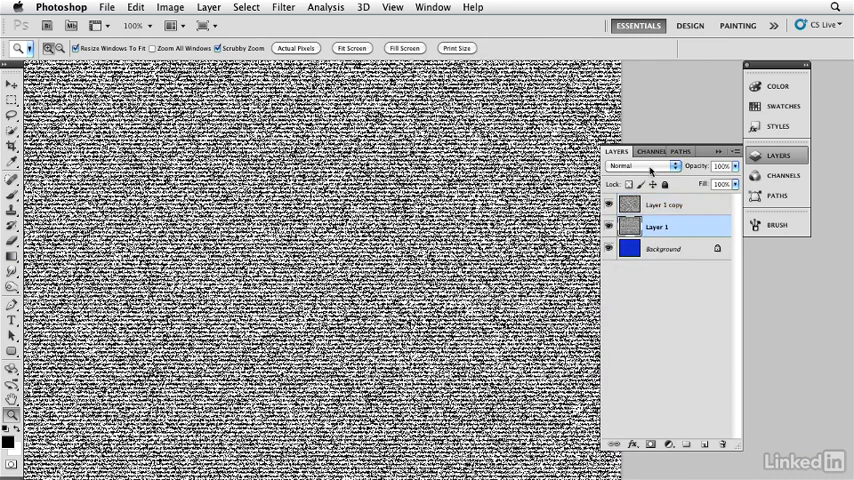
pyautogui.click(640, 166)
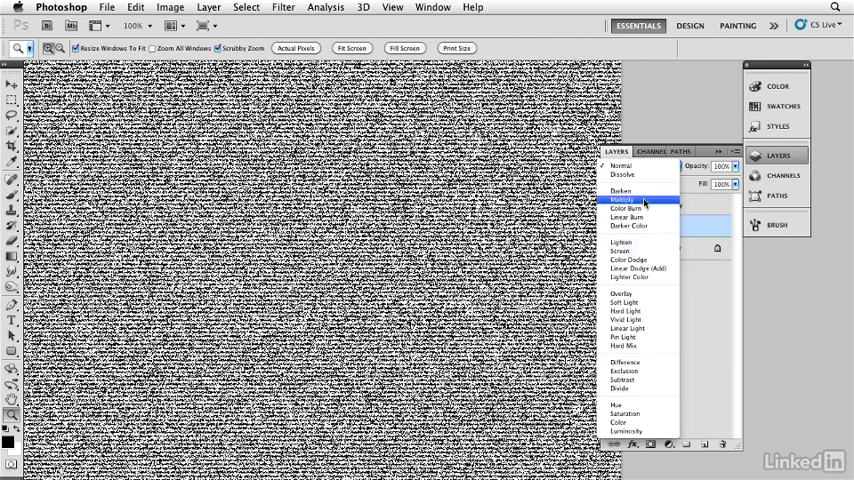
pyautogui.click(622, 200)
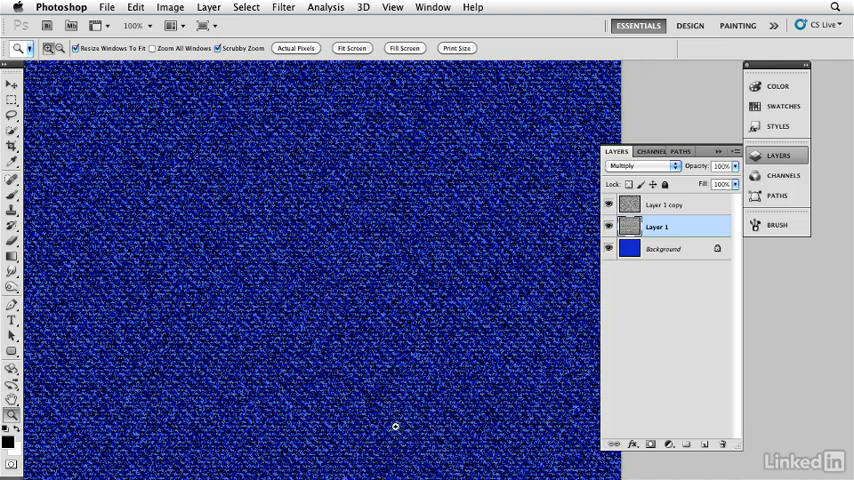
pyautogui.moveTo(460, 306)
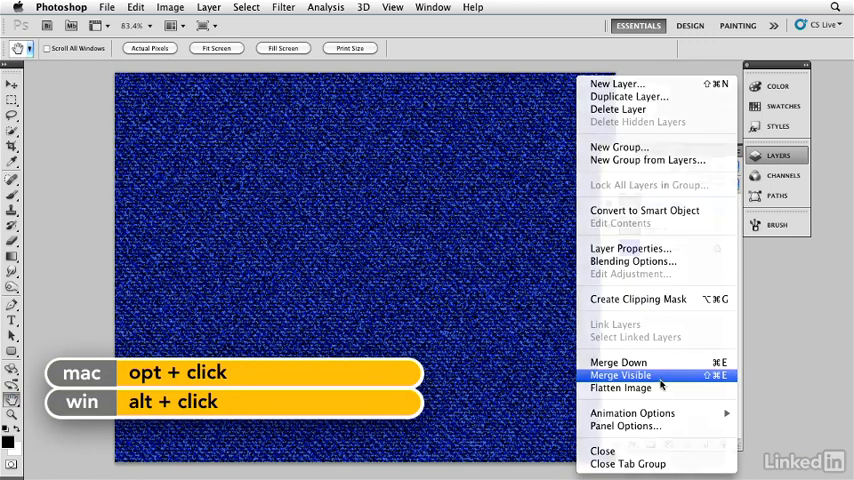
# Step: Merge visible layers into a new top layer and rename it 'denim'
pyautogui.click(620, 376)
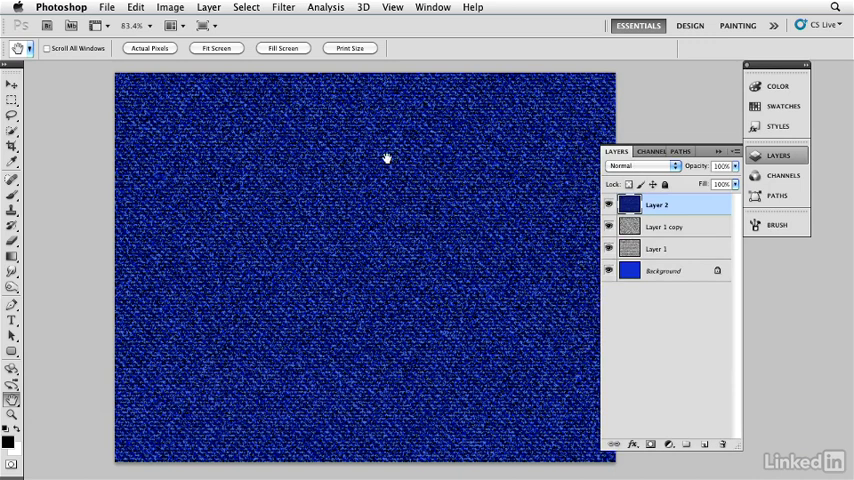
pyautogui.doubleClick(656, 204)
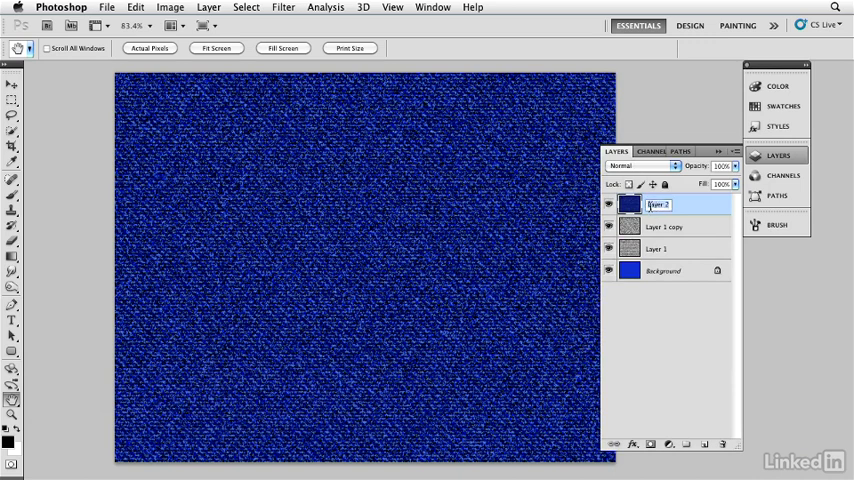
pyautogui.write('denim')
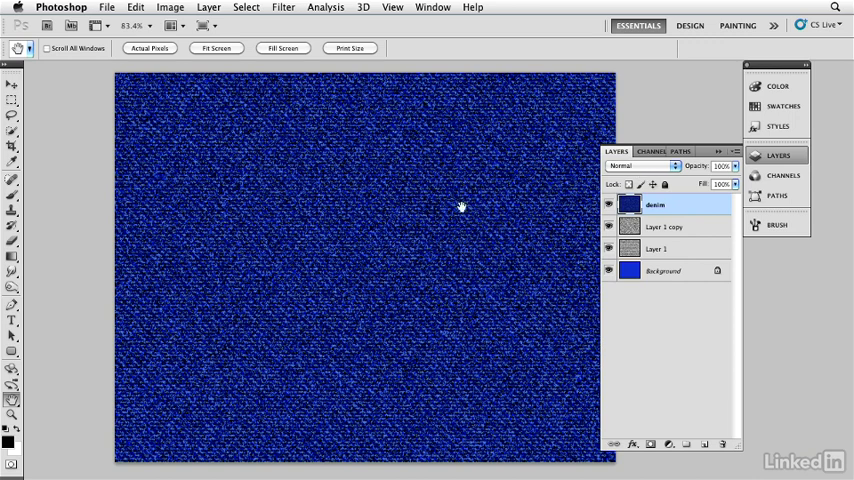
pyautogui.moveTo(632, 204)
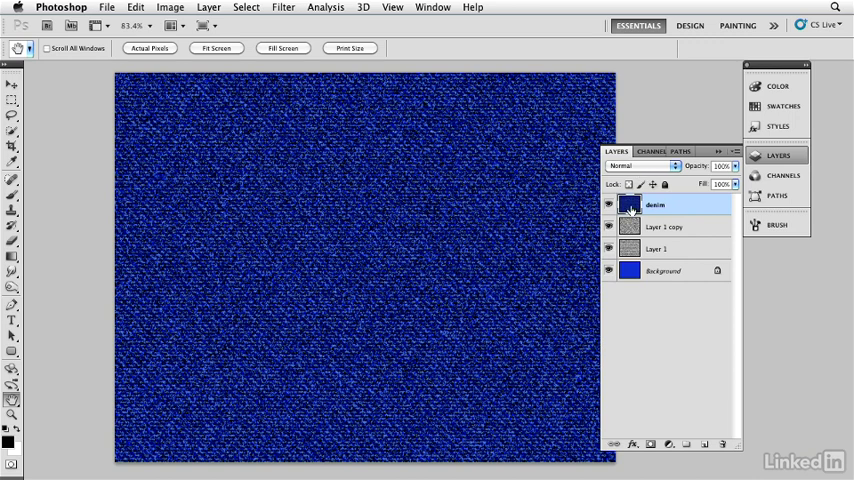